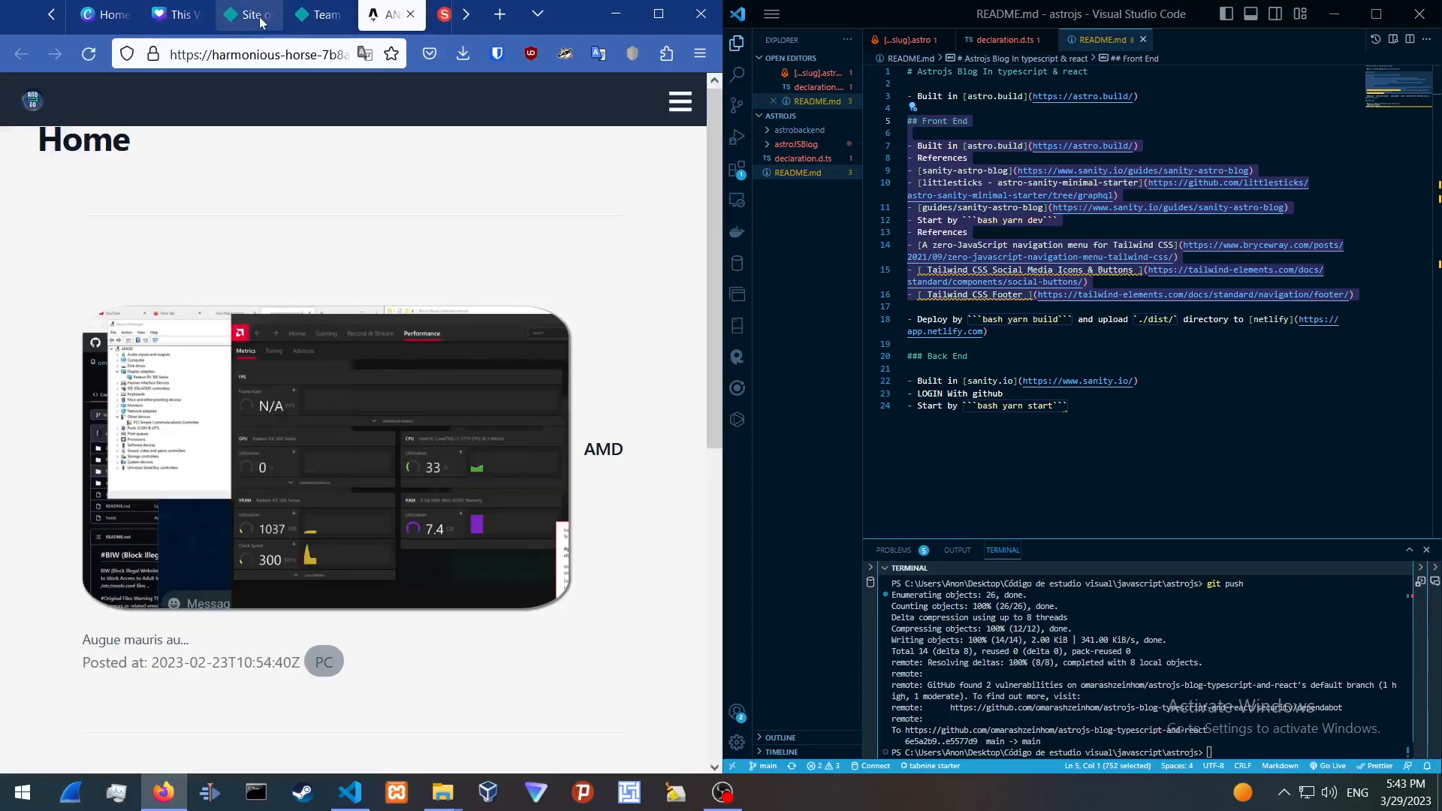
Step: Reach the team overview listing existing sites from the Netlify dashboard
{"action": "left_click", "coordinate": [247, 15]}
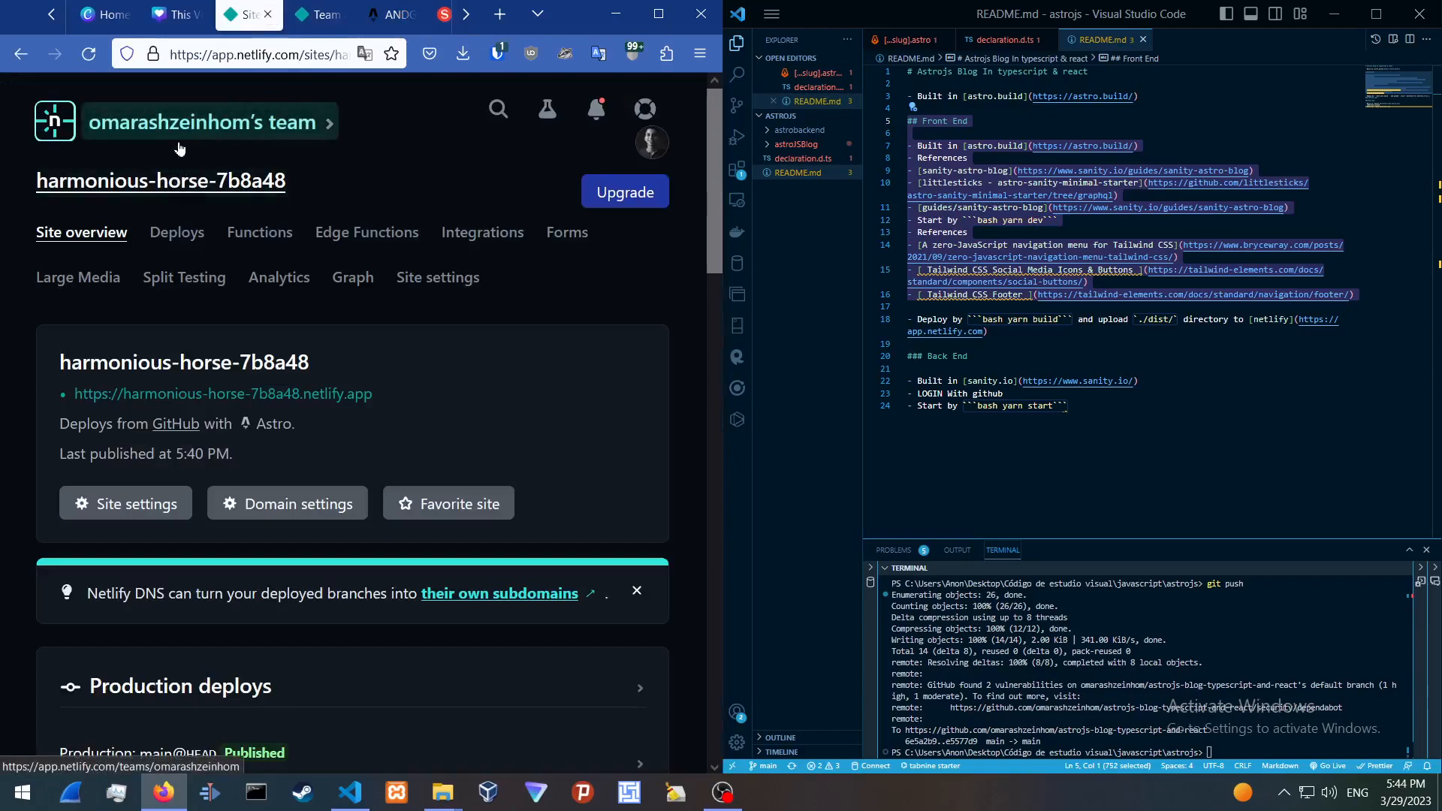
{"action": "left_click", "coordinate": [208, 121]}
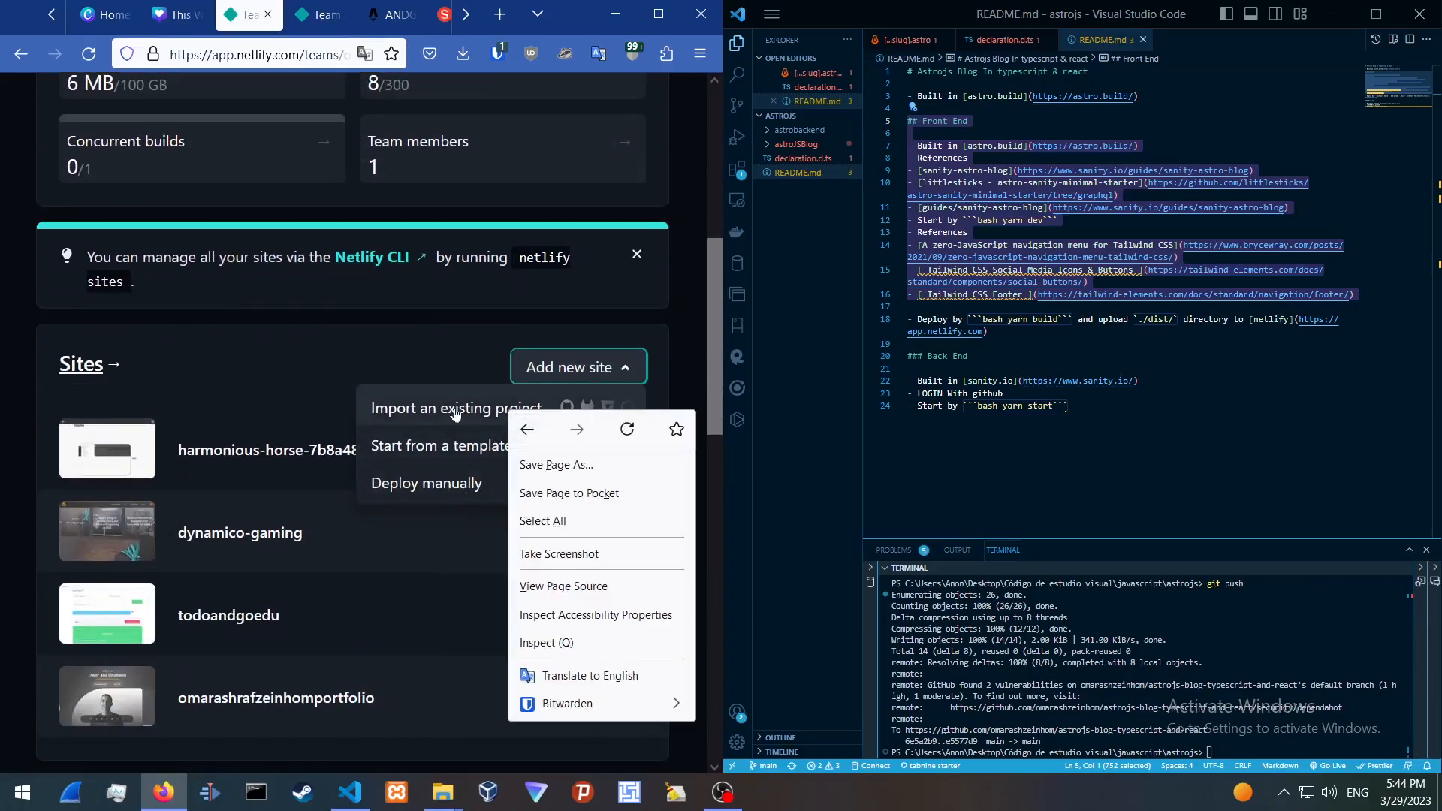
Step: Start an import with GitHub as provider and grab the astrojs-blog-typescript-and-react repo name
{"action": "left_click", "coordinate": [454, 407]}
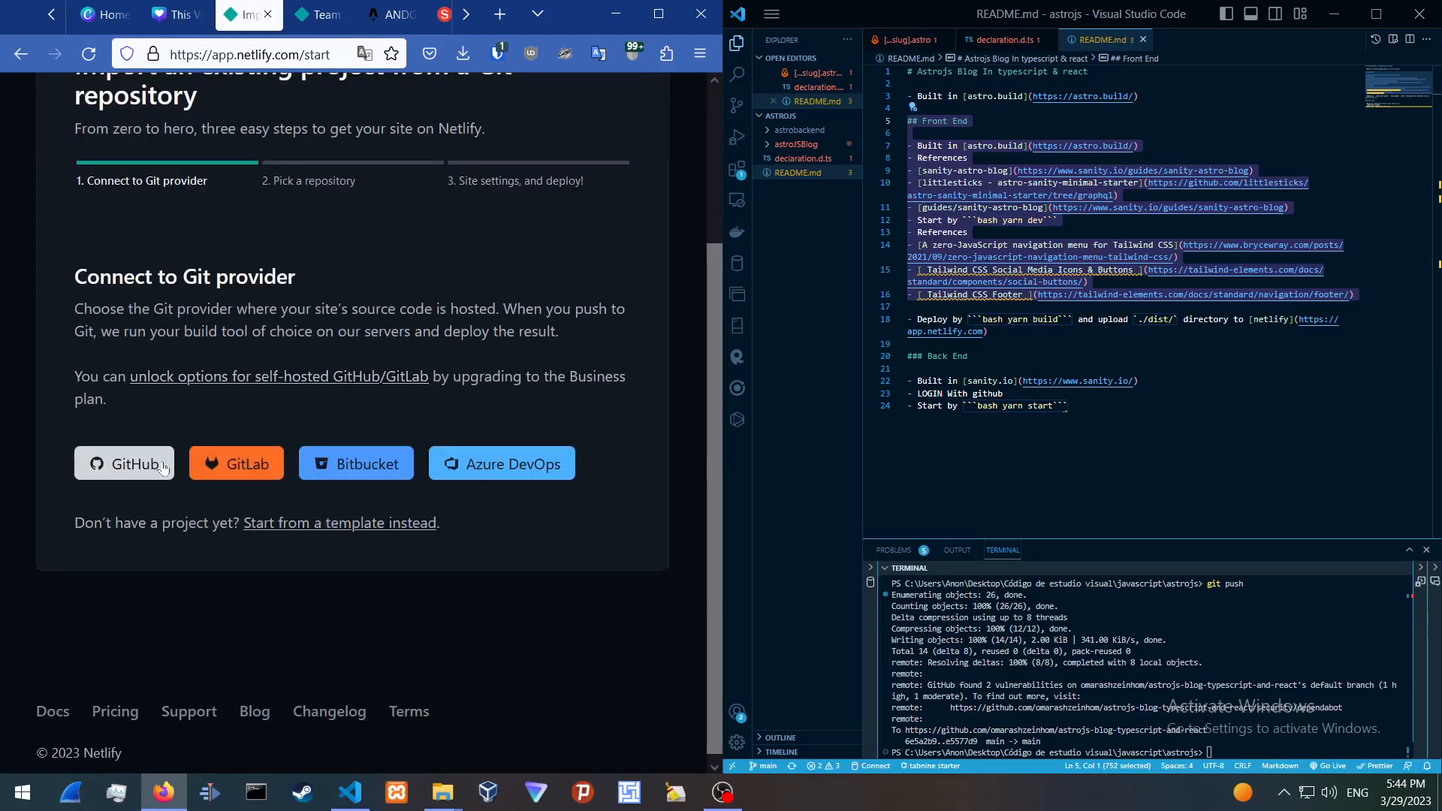
{"action": "left_click", "coordinate": [124, 462]}
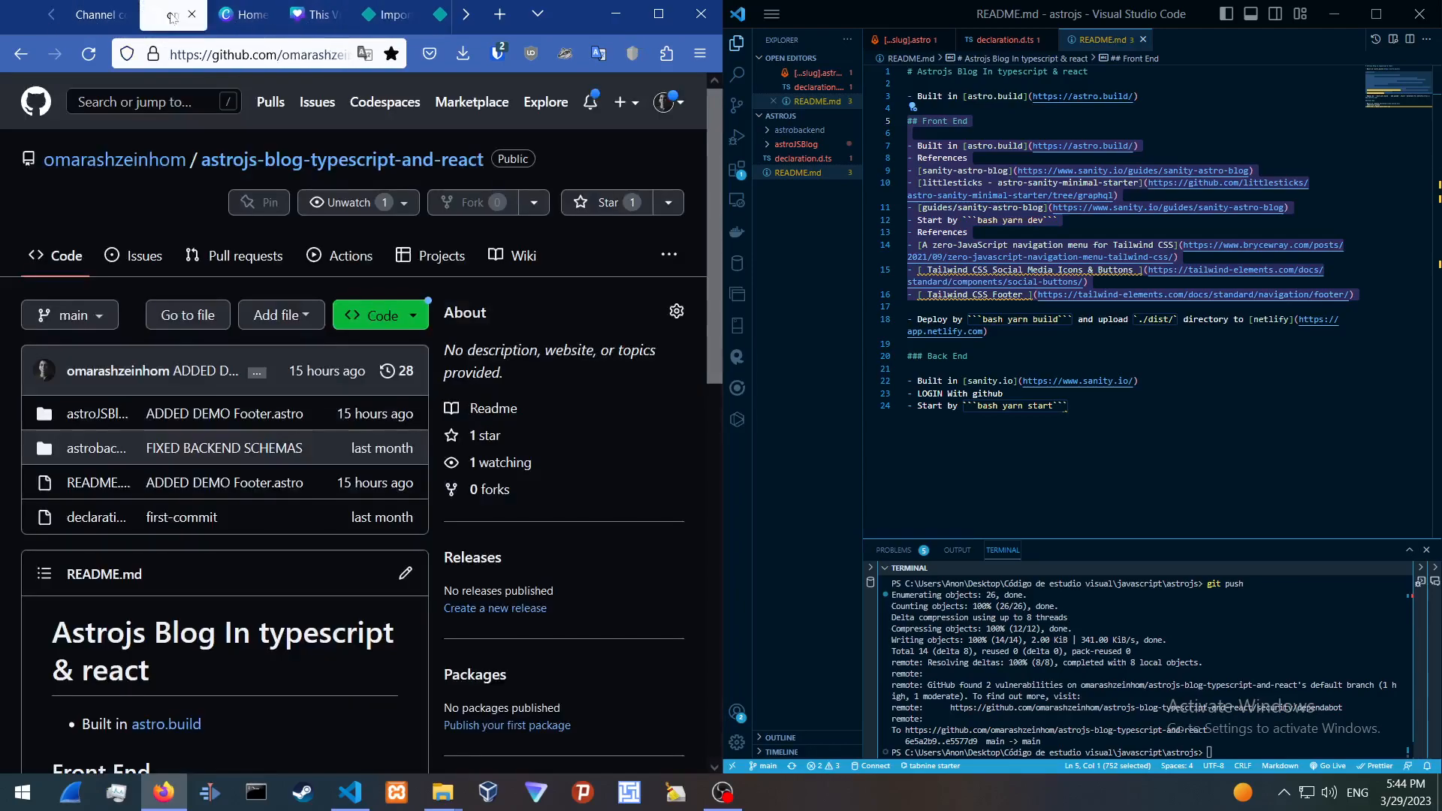
{"action": "double_click", "coordinate": [341, 158]}
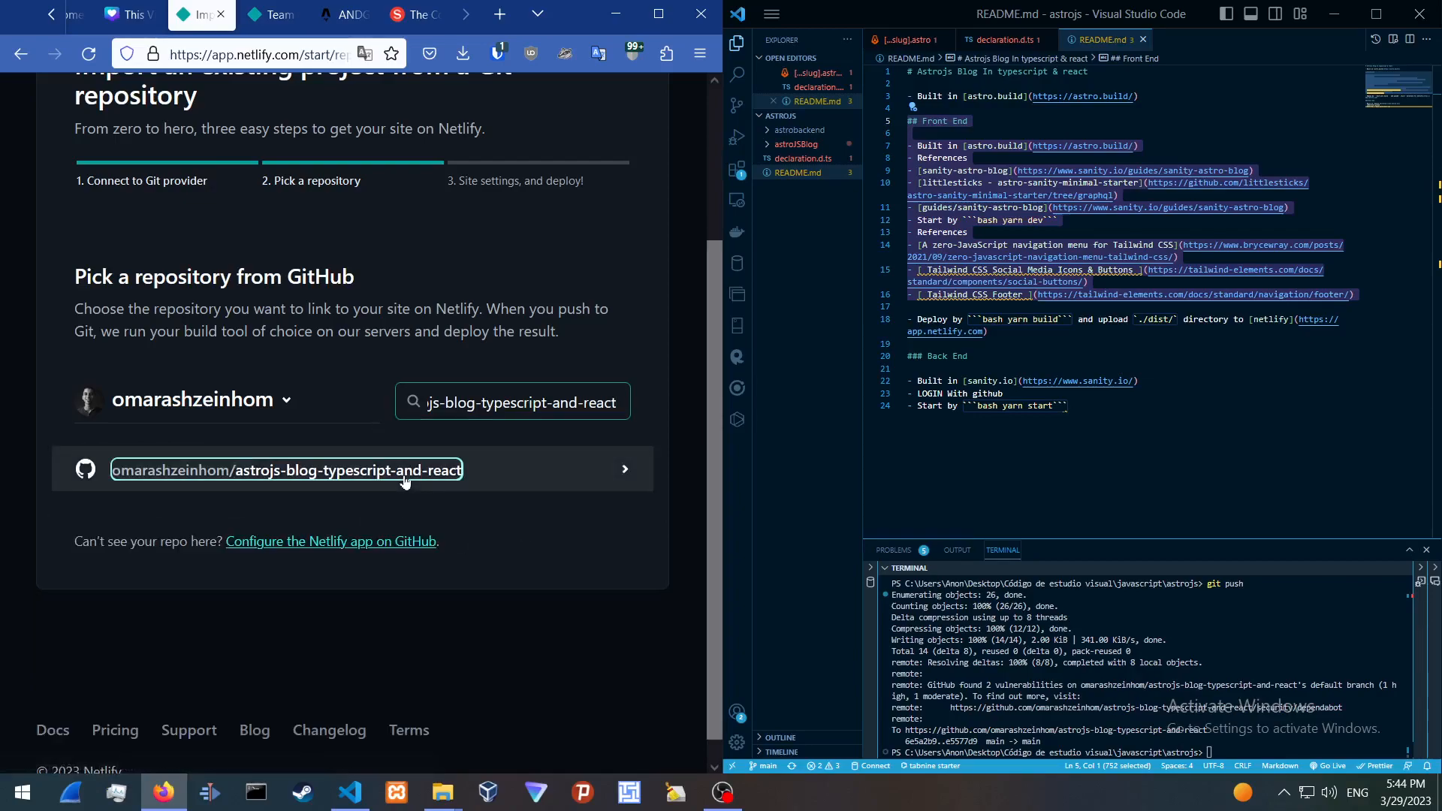
Step: Pick the repository and fill base directory astroJS and build command npm run build
{"action": "left_click", "coordinate": [285, 469]}
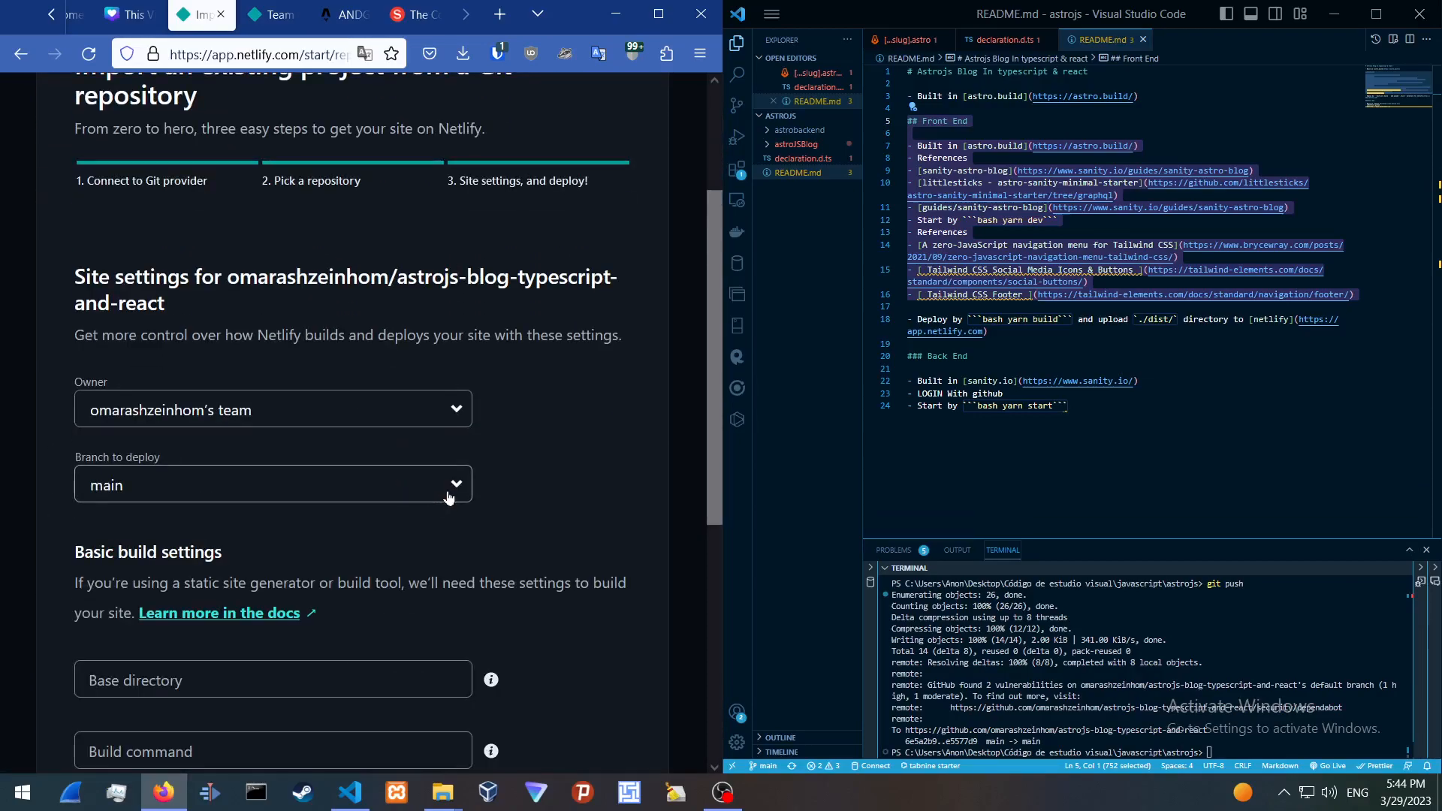
{"action": "scroll", "scroll_direction": "down", "scroll_amount": 3}
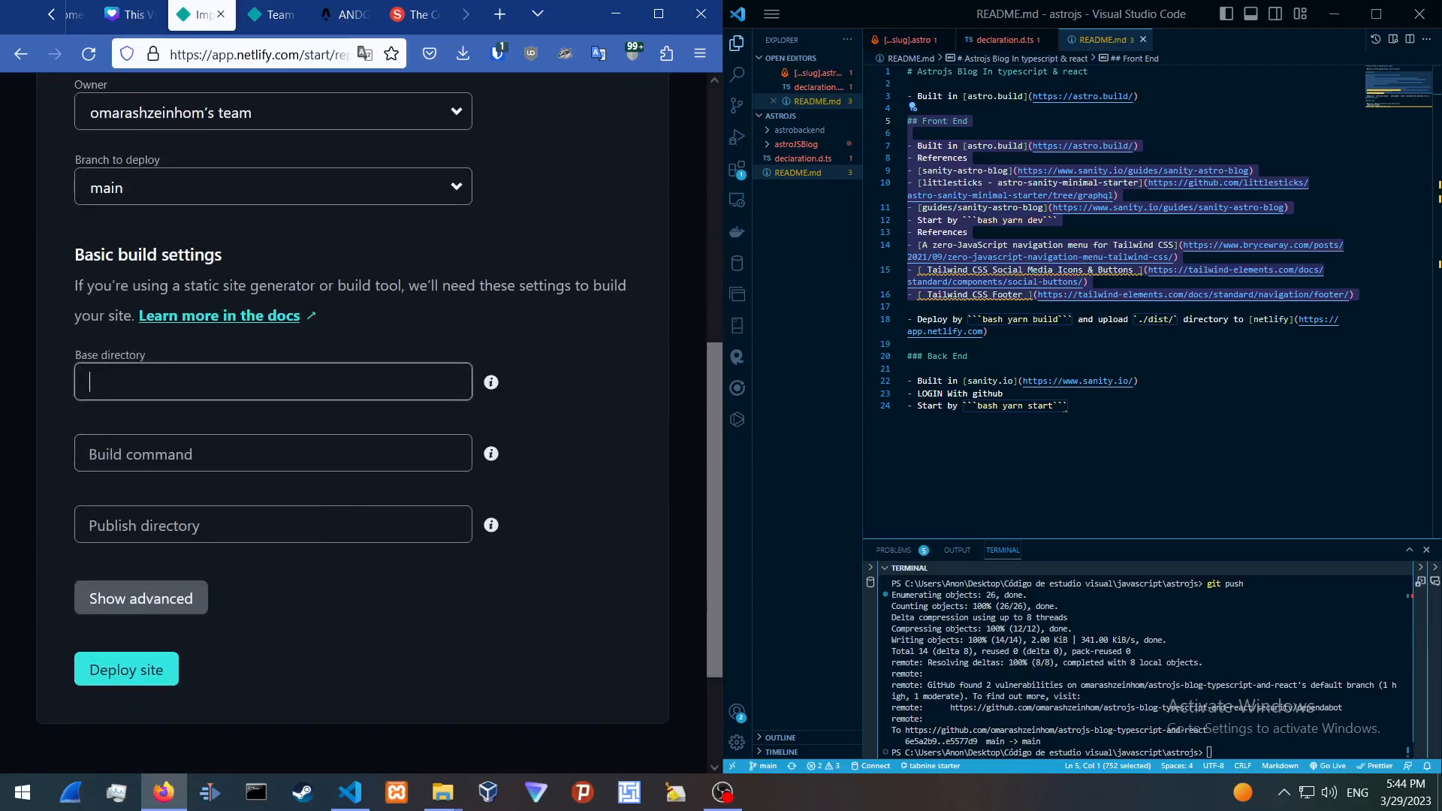
{"action": "type", "text": "/astr"}
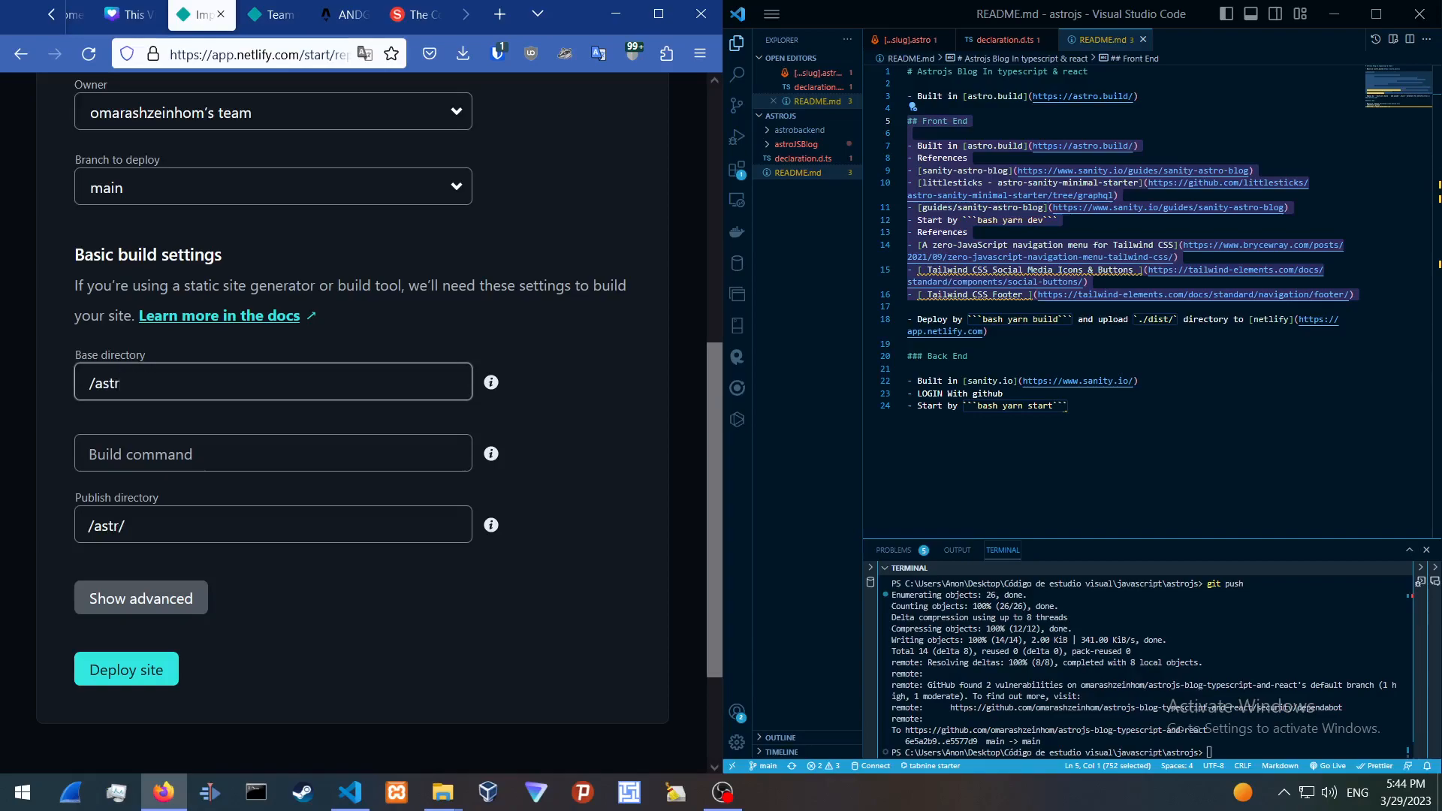
{"action": "type", "text": "astroJSBlog"}
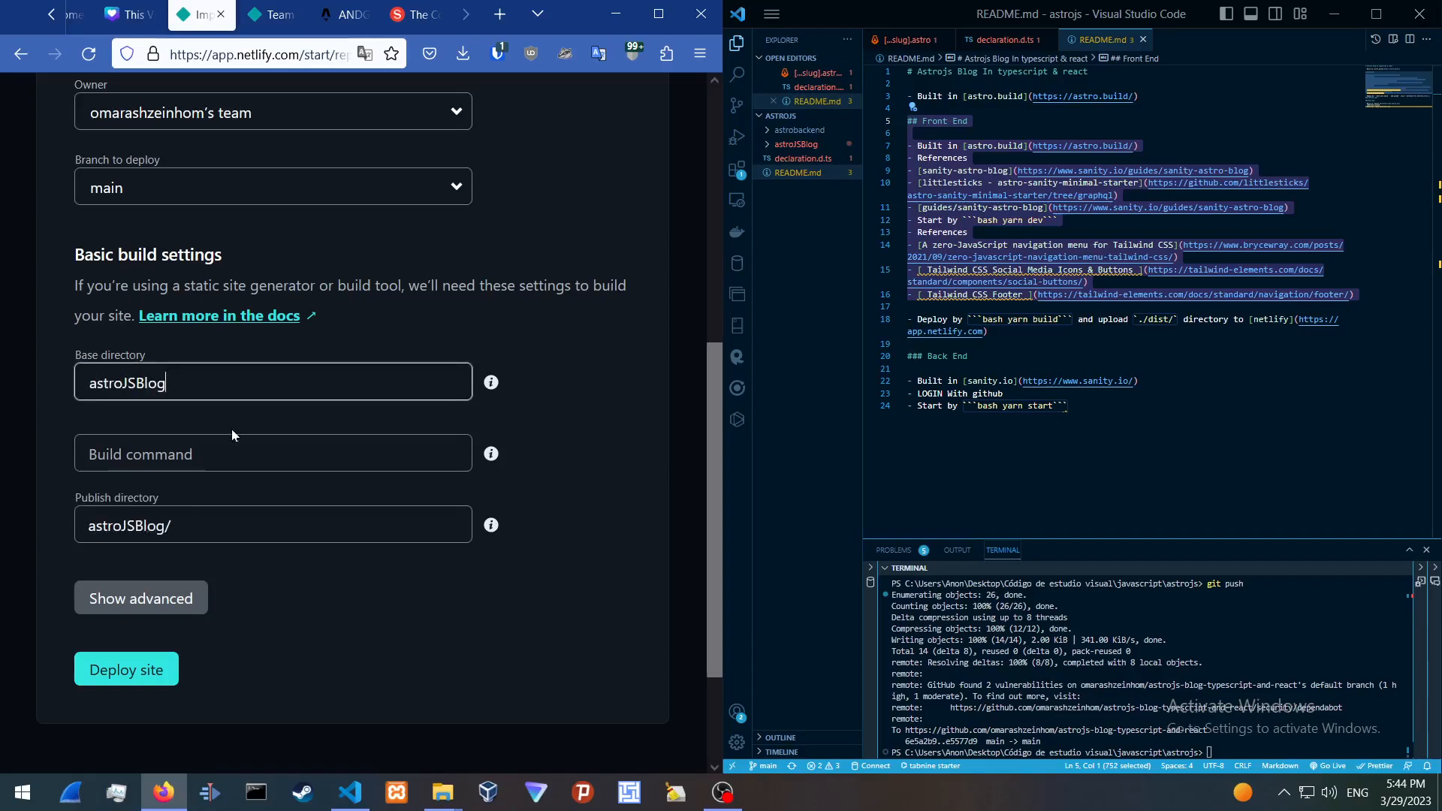
{"action": "type", "text": "npm run build"}
{"action": "left_click", "coordinate": [273, 526]}
{"action": "type", "text": "dist/"}
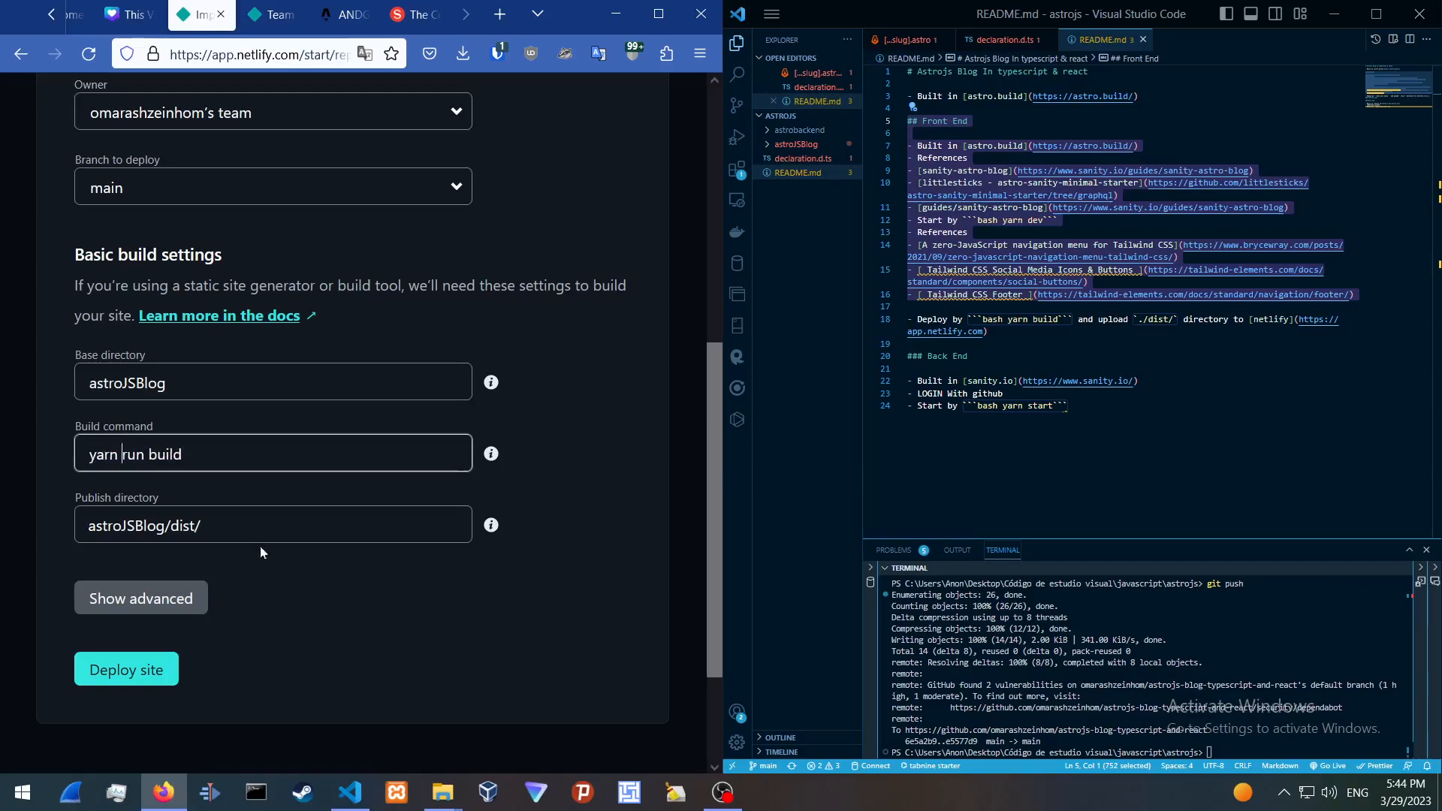
{"action": "scroll", "scroll_direction": "up", "scroll_amount": 3}
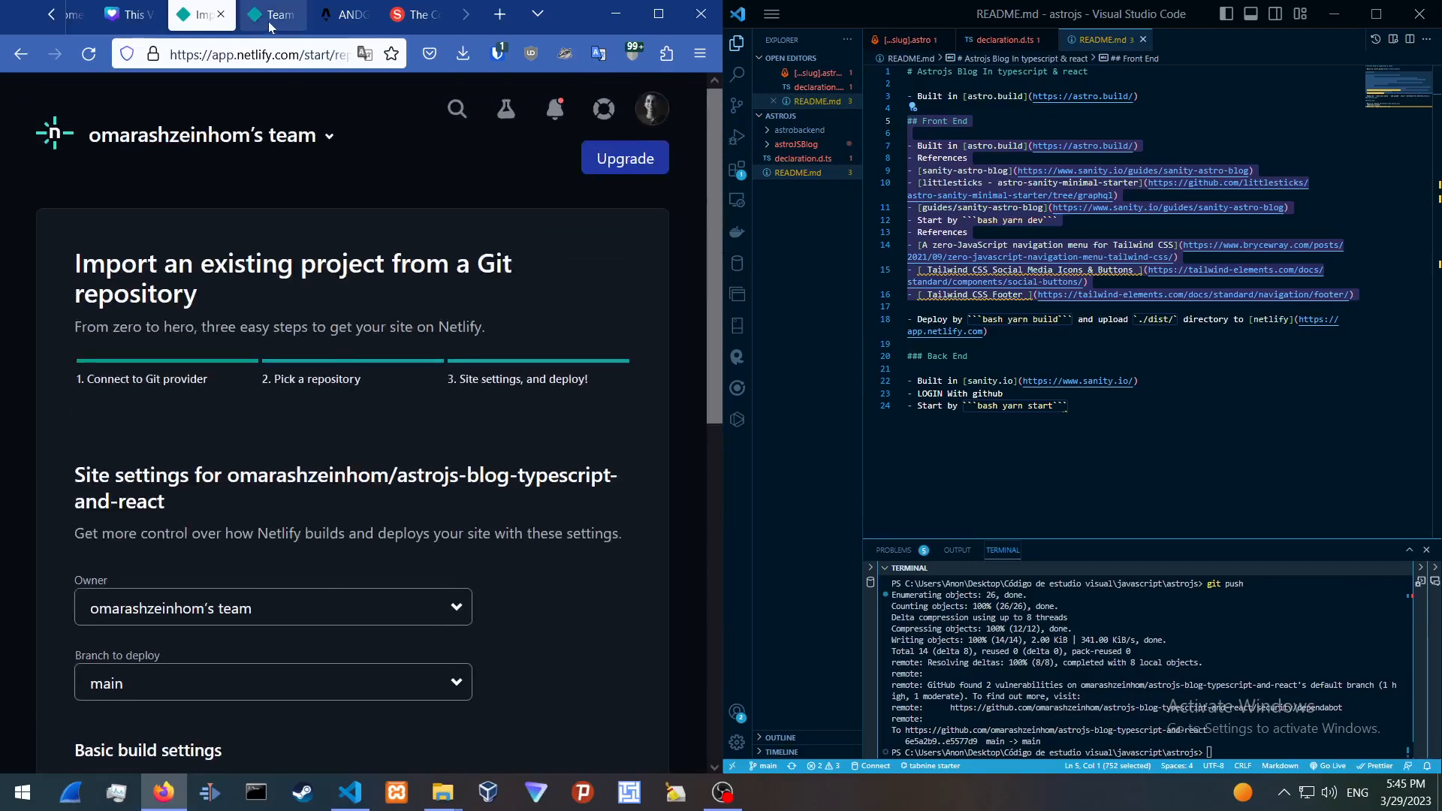
Step: Glance at the live blog, then view the new site's overview showing the Building deploy
{"action": "left_click", "coordinate": [343, 15]}
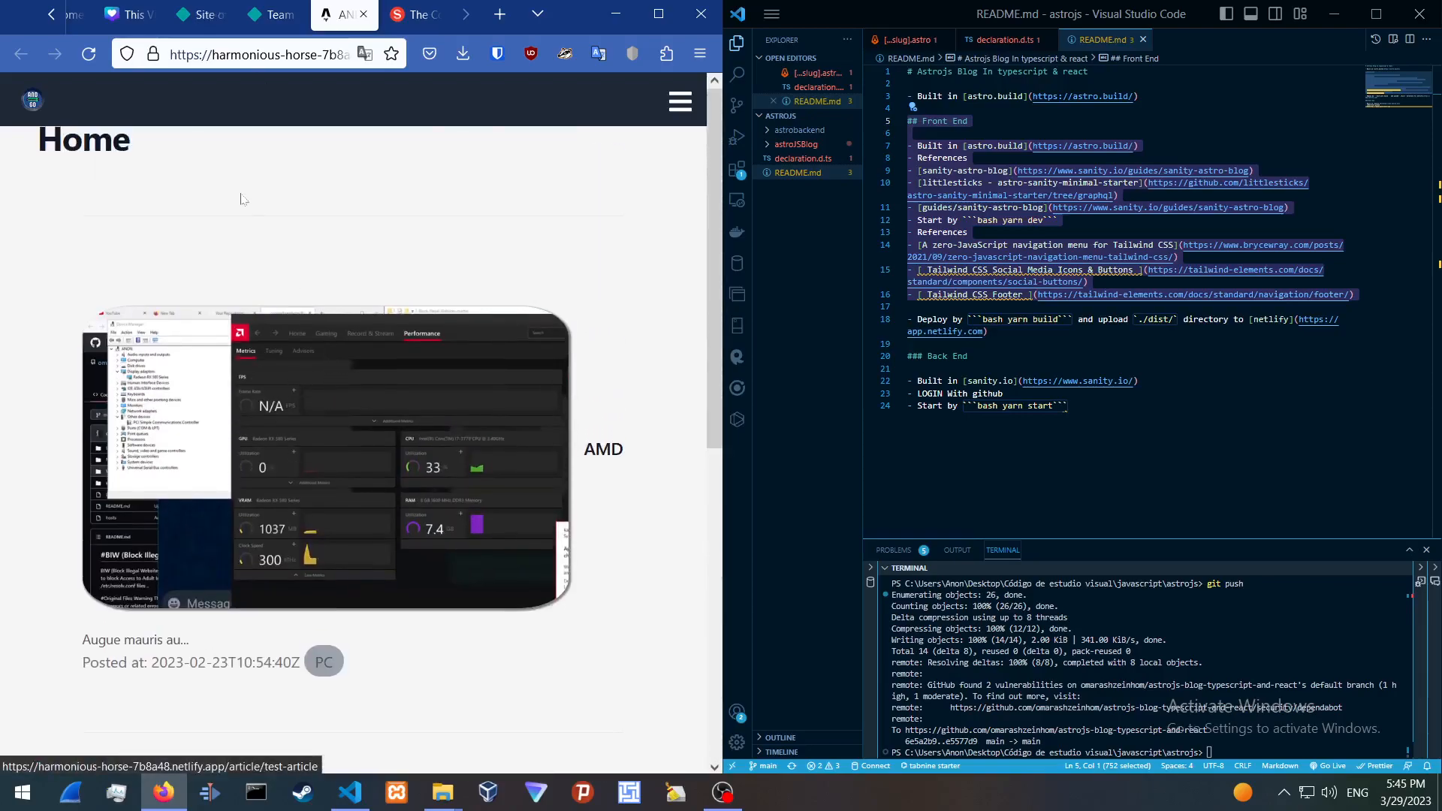
{"action": "scroll", "scroll_direction": "down", "scroll_amount": 3}
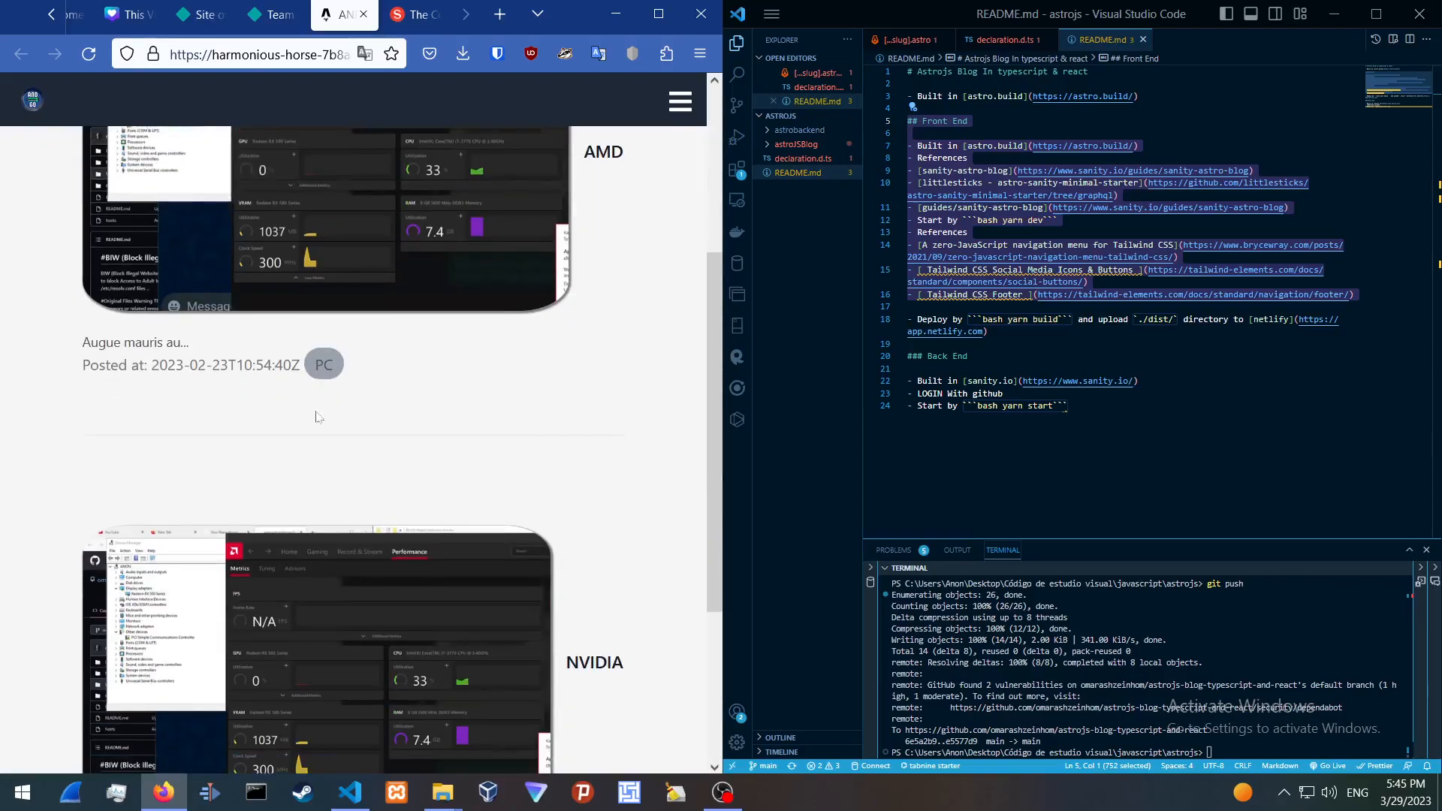
{"action": "left_click", "coordinate": [679, 101]}
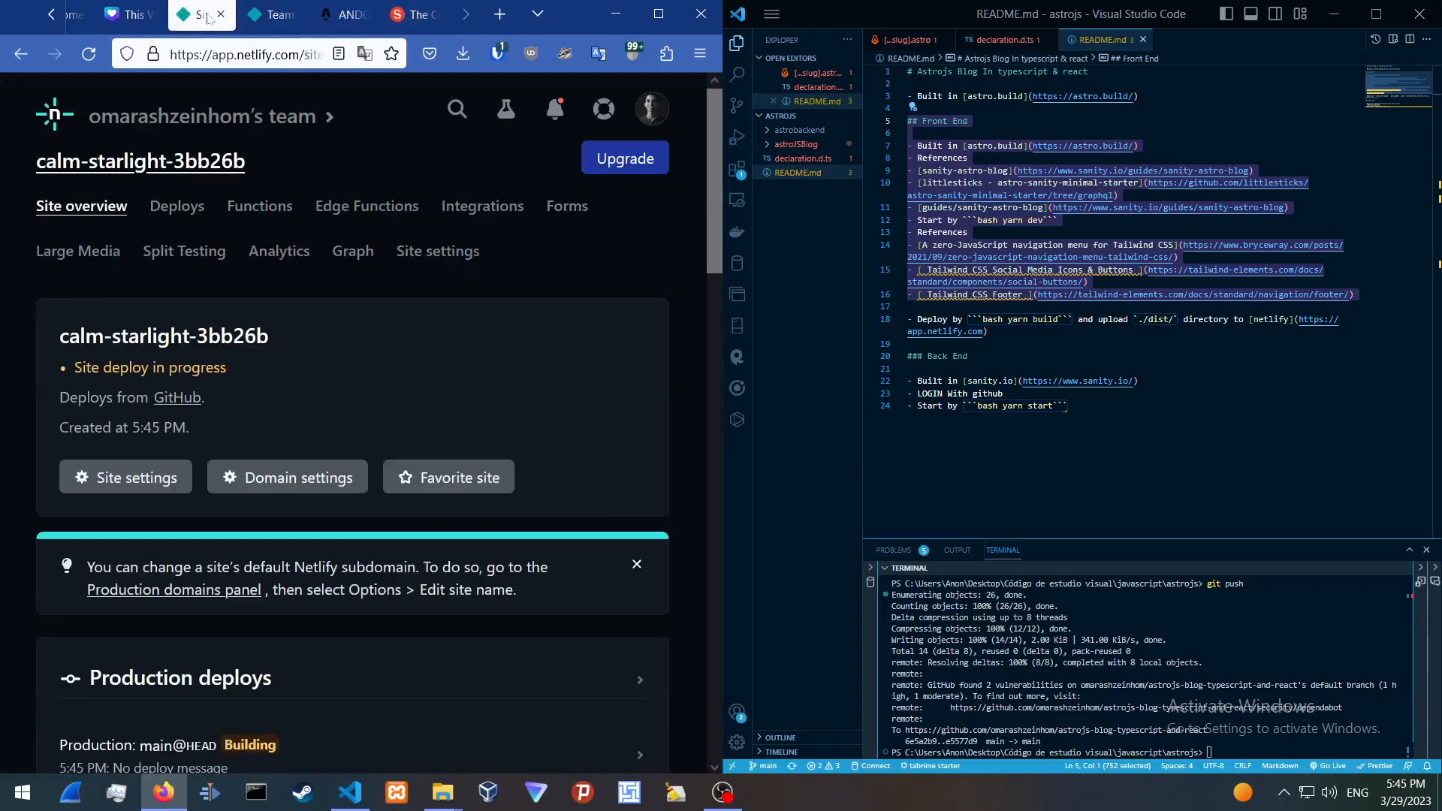
{"action": "scroll", "scroll_direction": "down", "scroll_amount": 3}
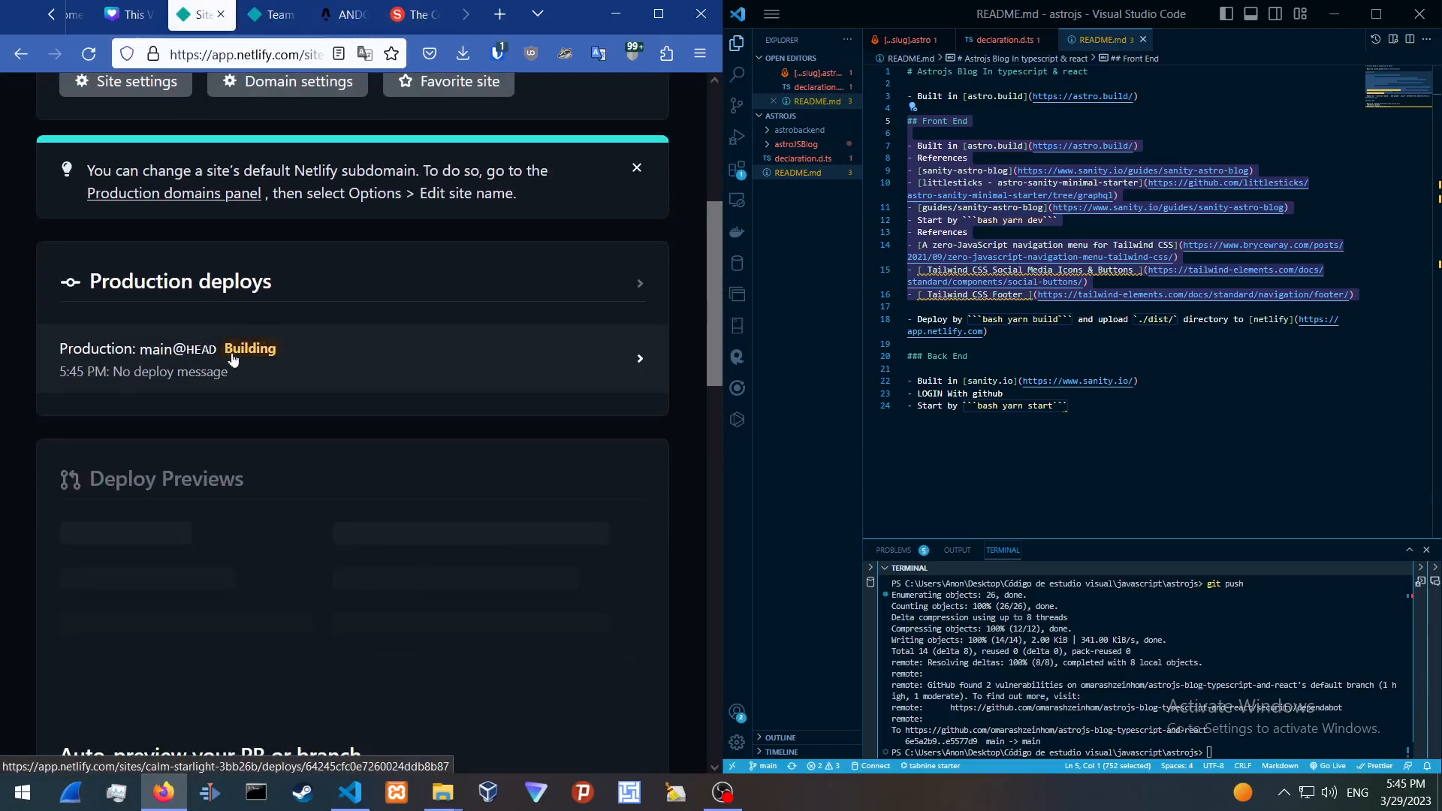
{"action": "mouse_move", "coordinate": [363, 350]}
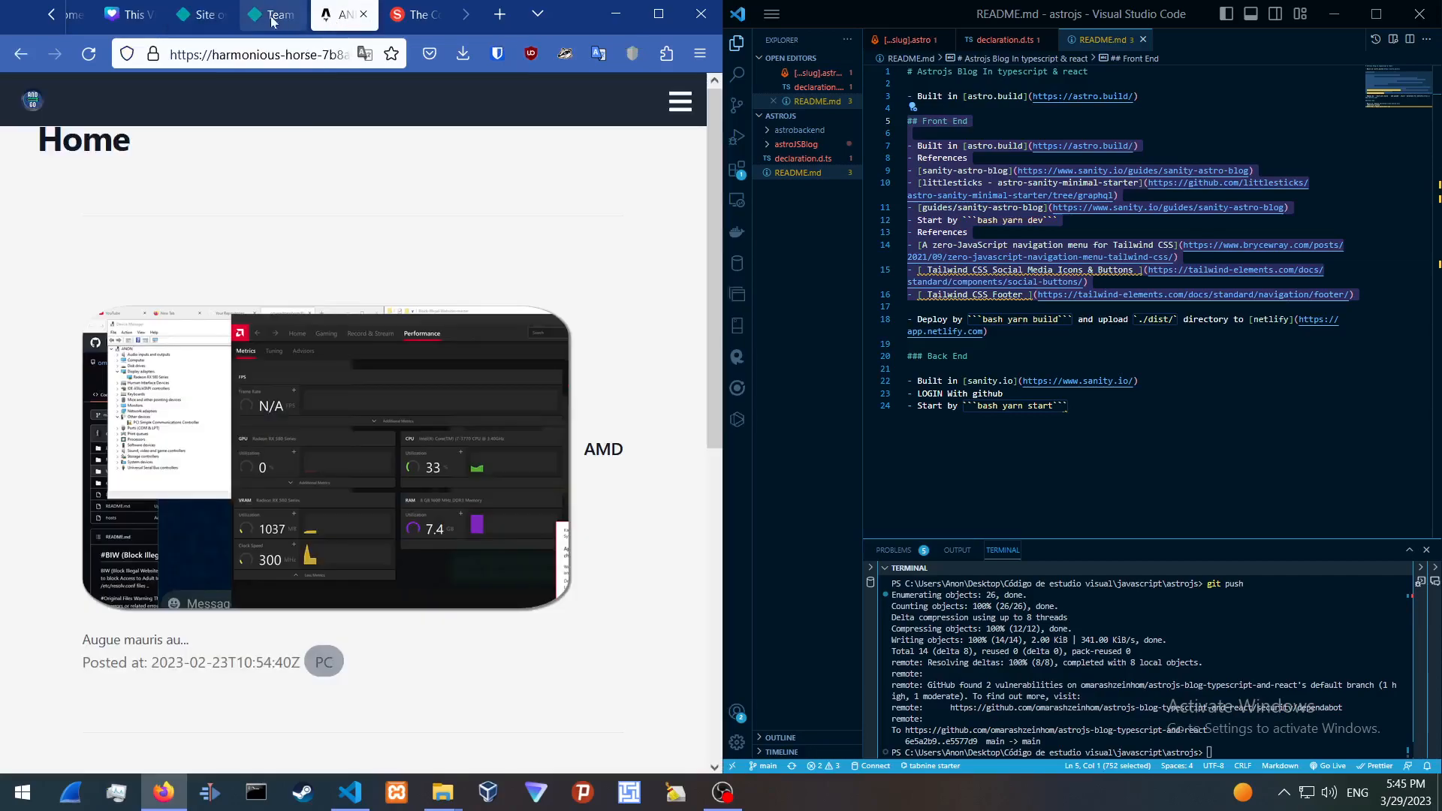
Step: Reach Site details in the settings of the harmonious-horse-7b8a48 site
{"action": "left_click", "coordinate": [272, 15]}
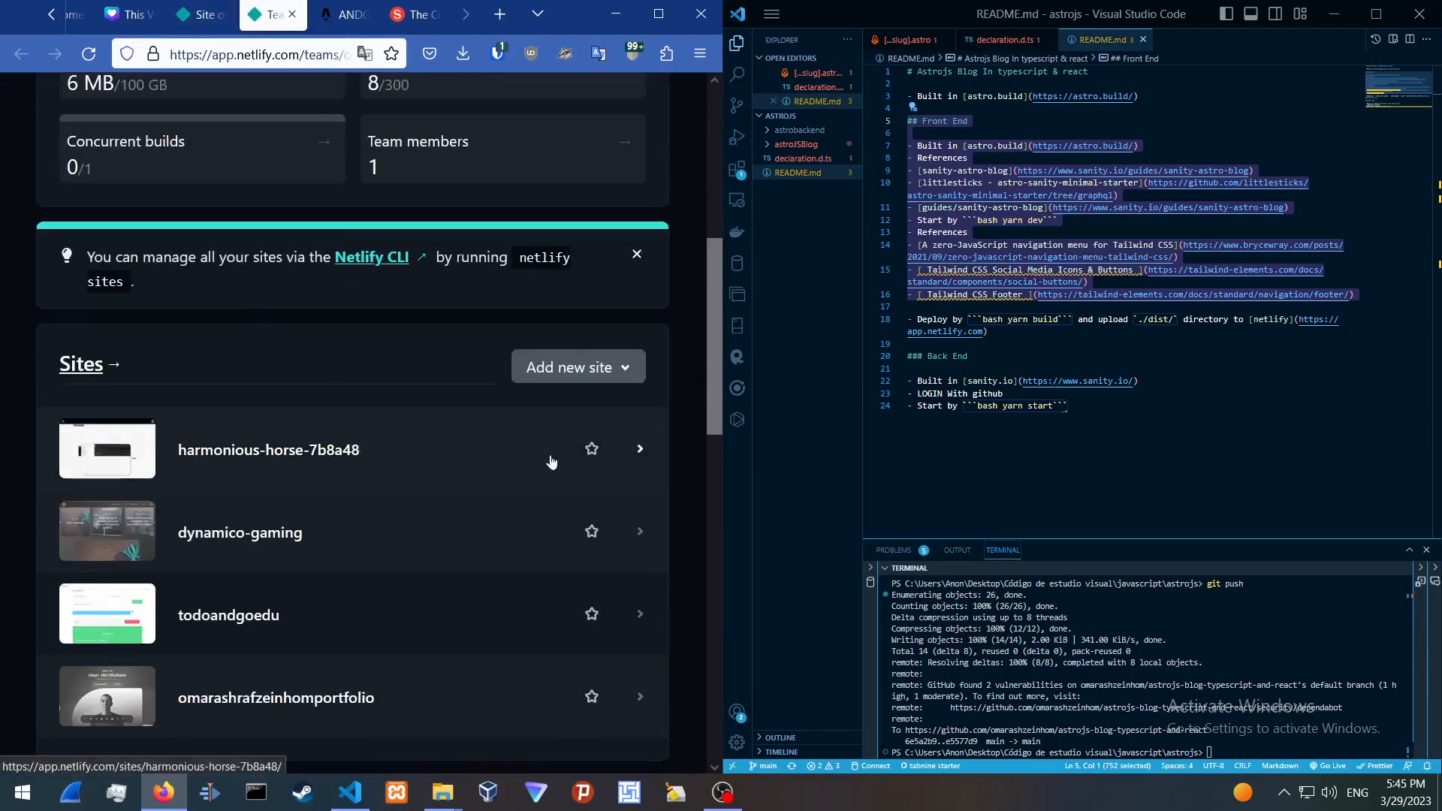
{"action": "left_click", "coordinate": [268, 449]}
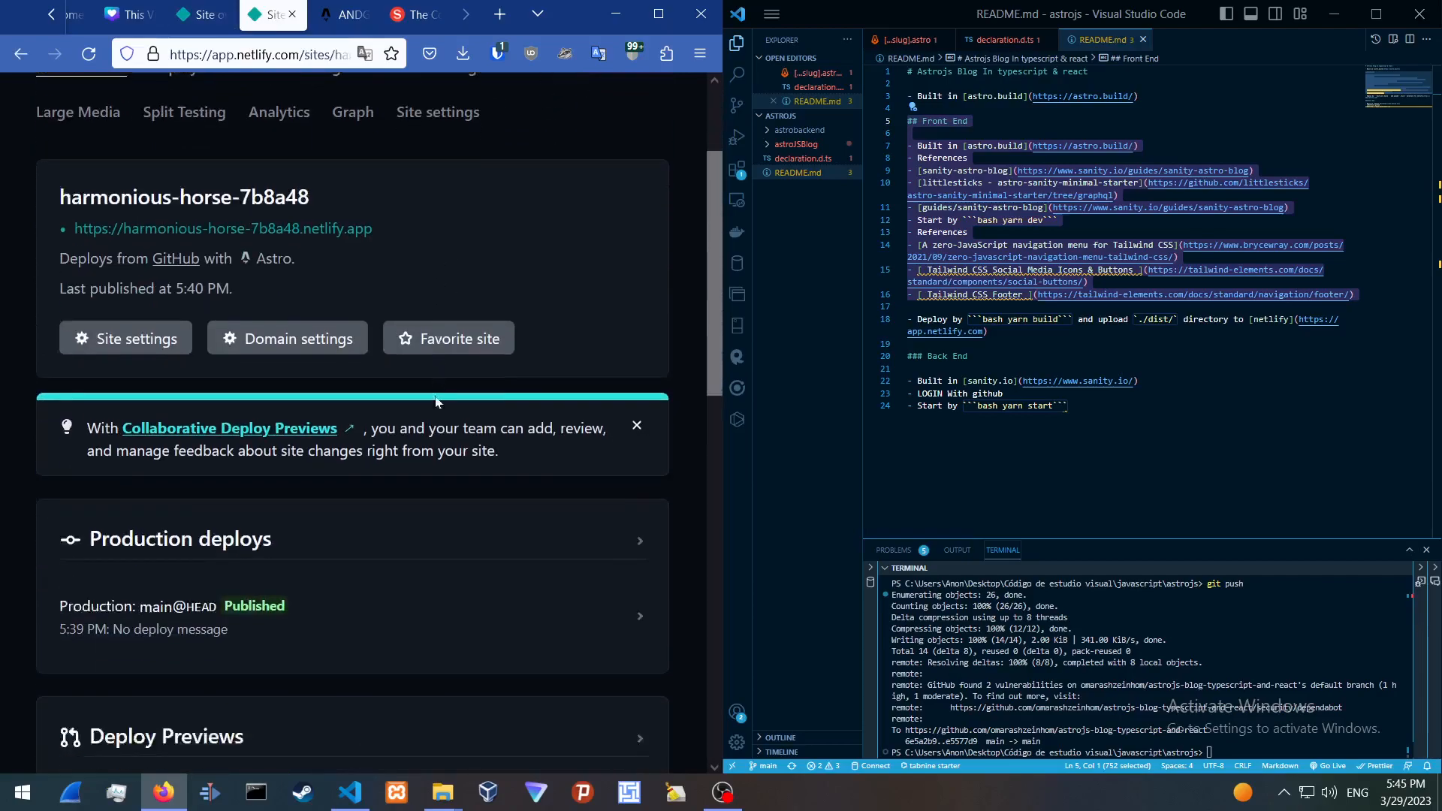
{"action": "left_click", "coordinate": [438, 113]}
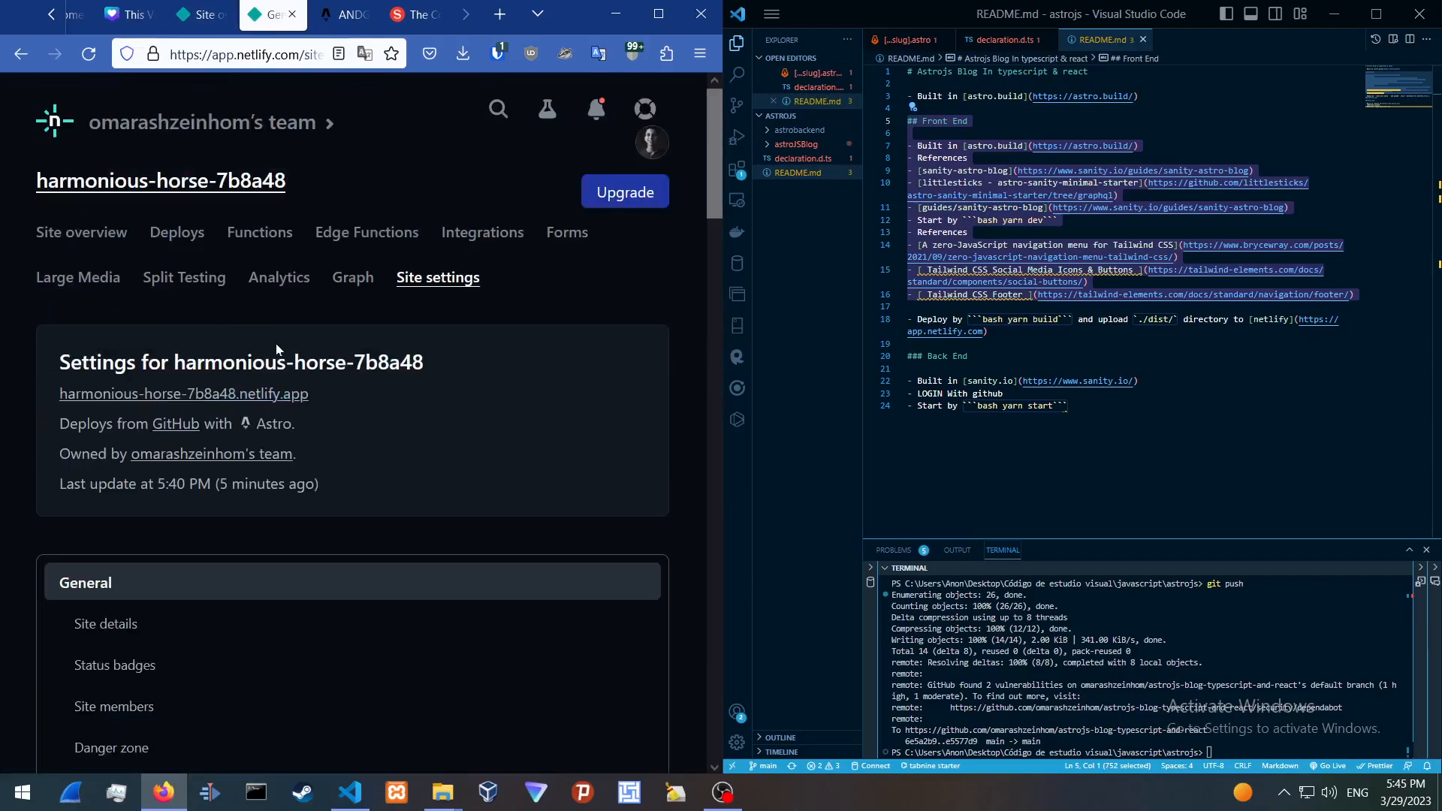
{"action": "scroll", "scroll_direction": "down", "scroll_amount": 3}
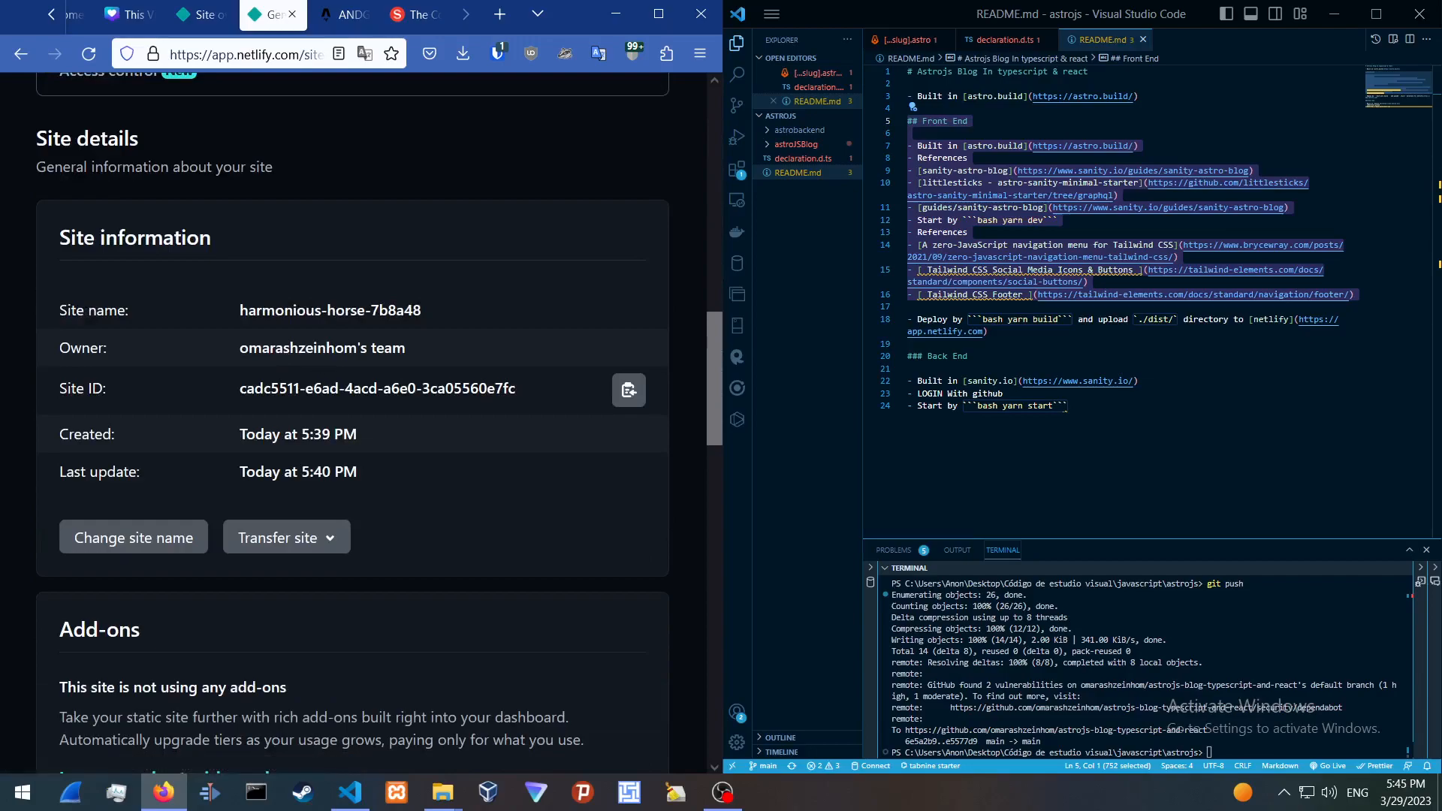
Step: Change the site name to andgoedublog and save it
{"action": "left_click", "coordinate": [133, 537]}
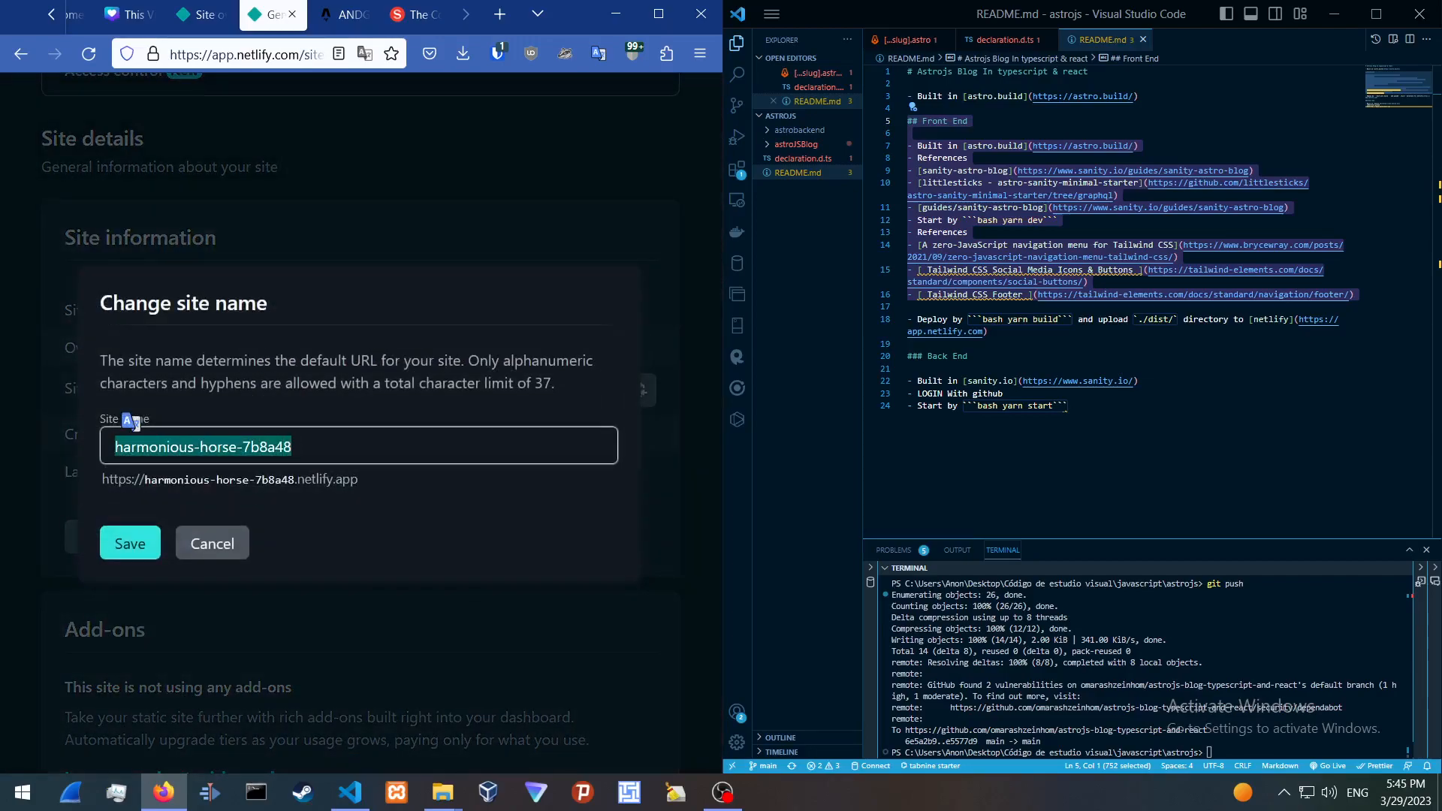
{"action": "type", "text": "andgoedublog"}
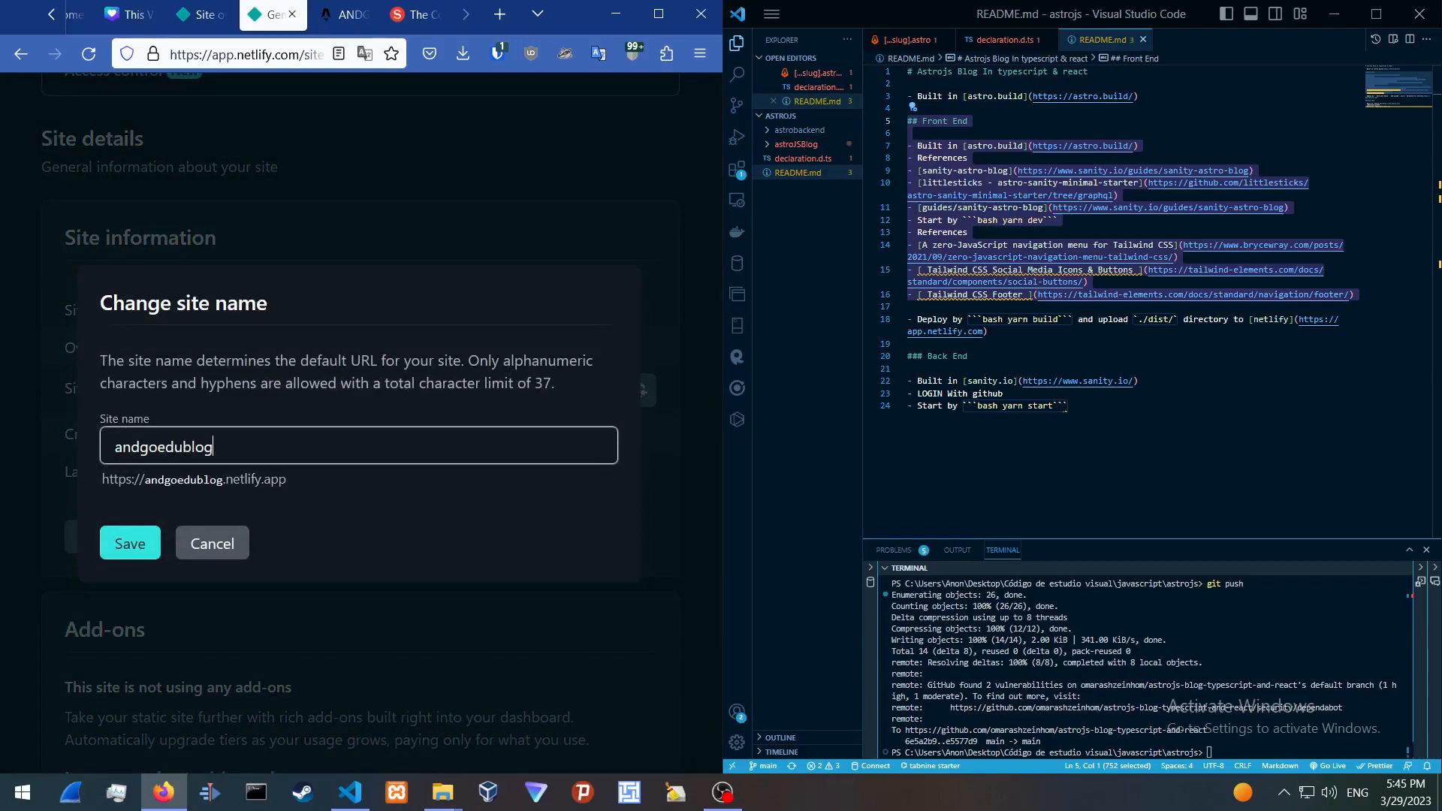
{"action": "left_click", "coordinate": [129, 542]}
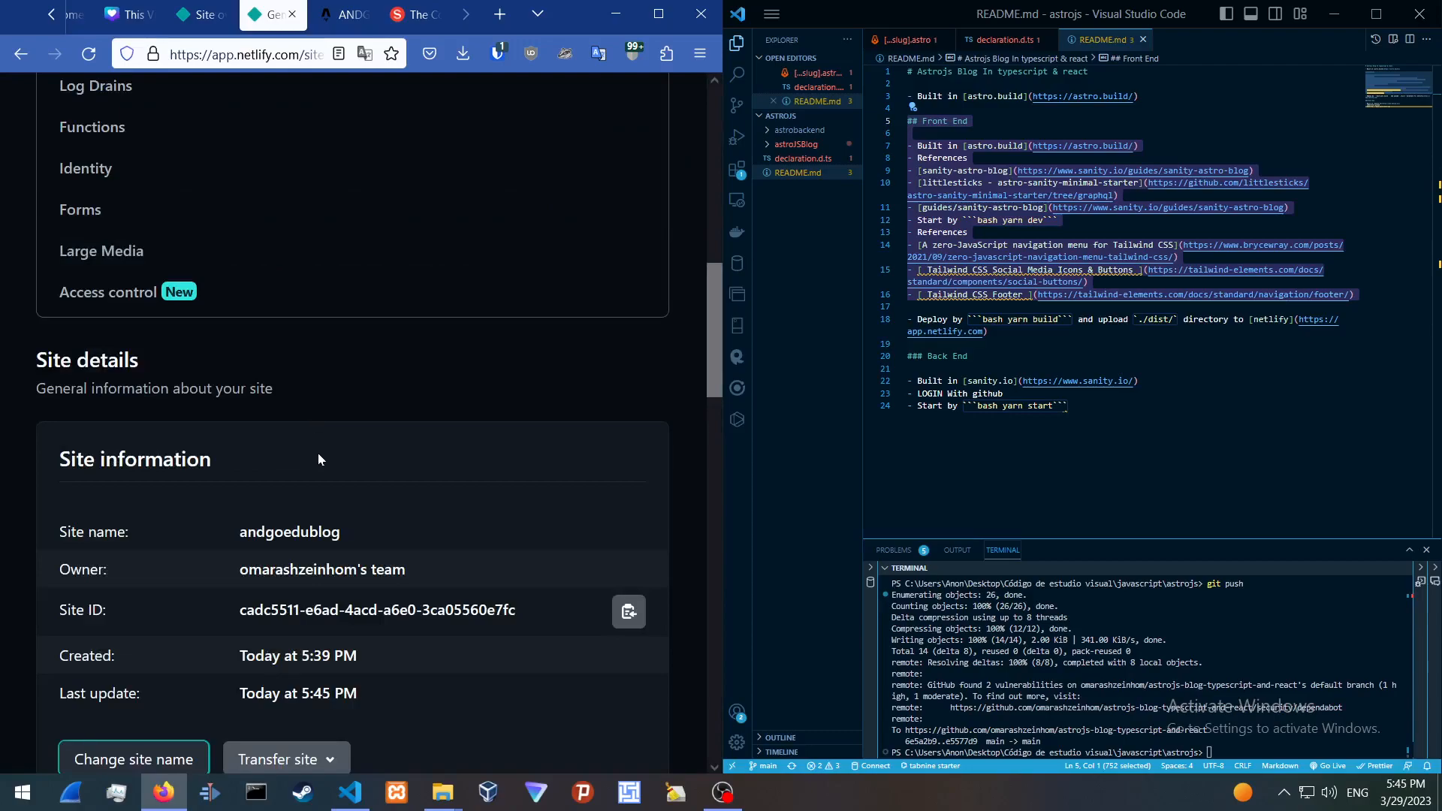
{"action": "scroll", "scroll_direction": "up", "scroll_amount": 3}
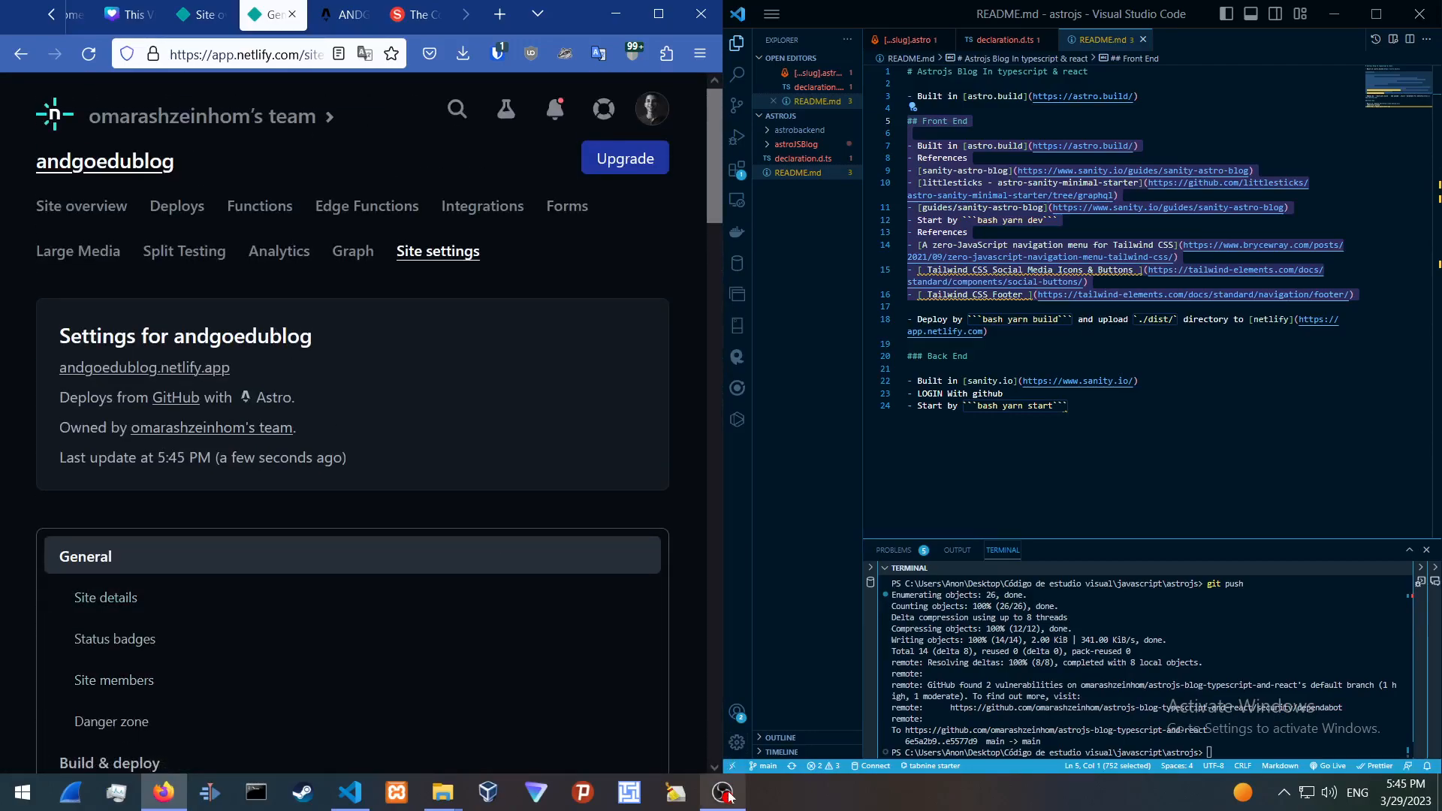
{"action": "left_click", "coordinate": [724, 791]}
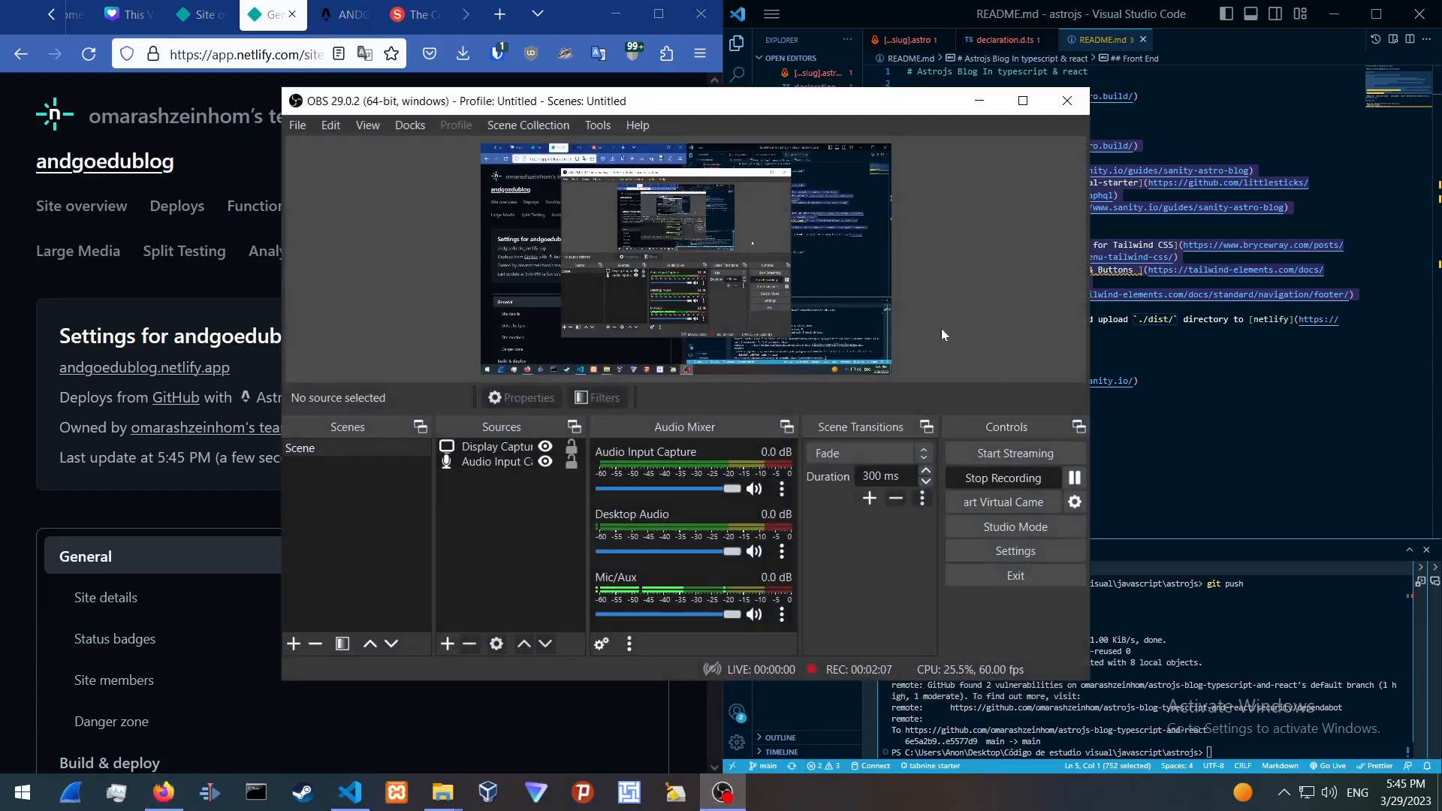